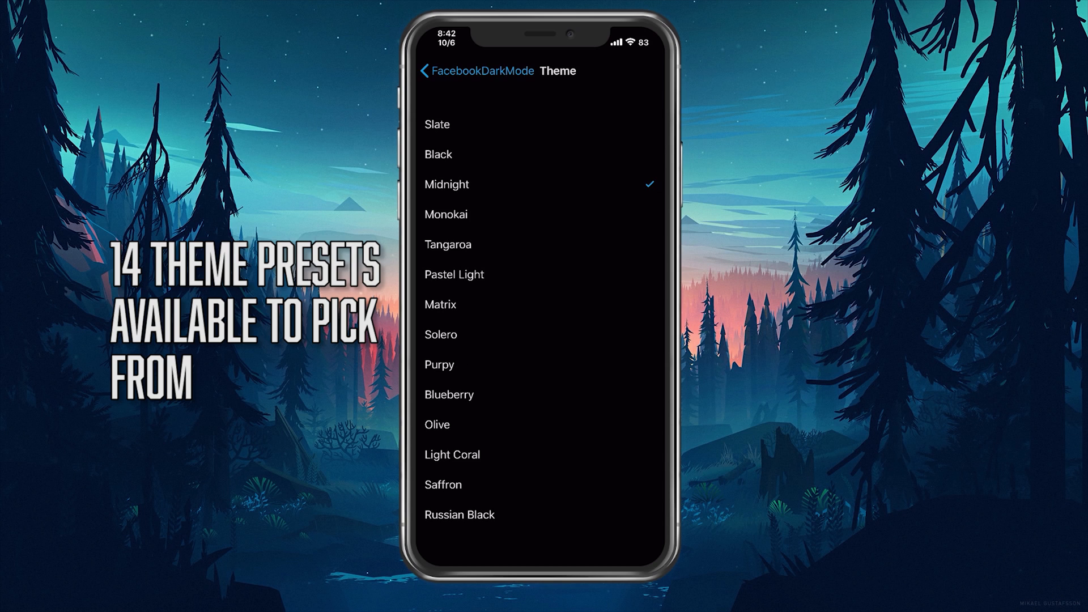
Select Midnight as the FacebookDarkMode theme preset
left_click(437, 70)
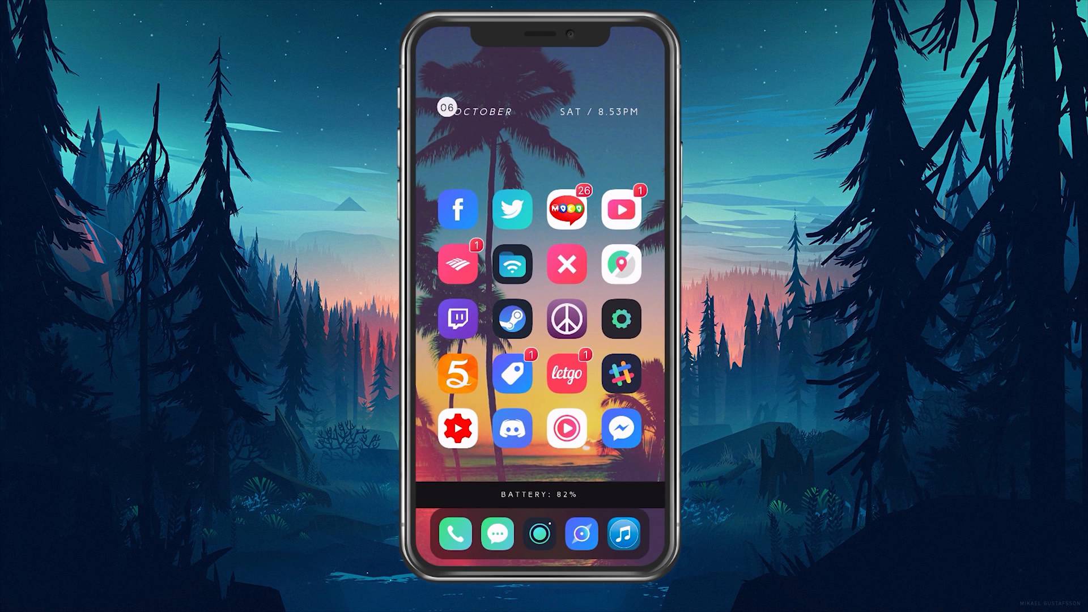
Launch Facebook and browse the Pittsburgh Steelers feed to preview the bright blue custom colours
left_click(456, 209)
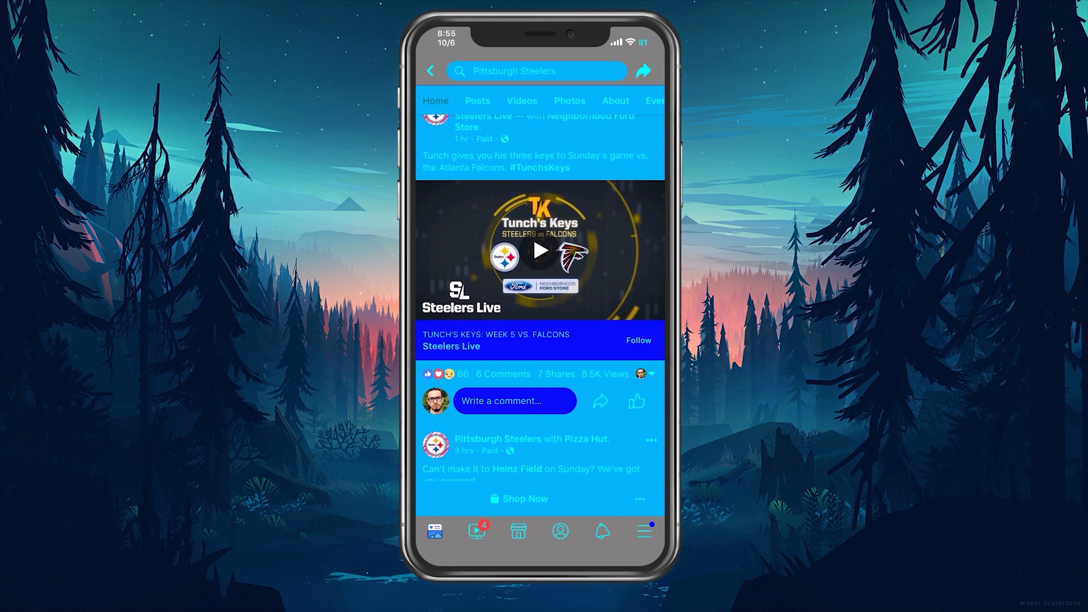
scroll("down", 3)
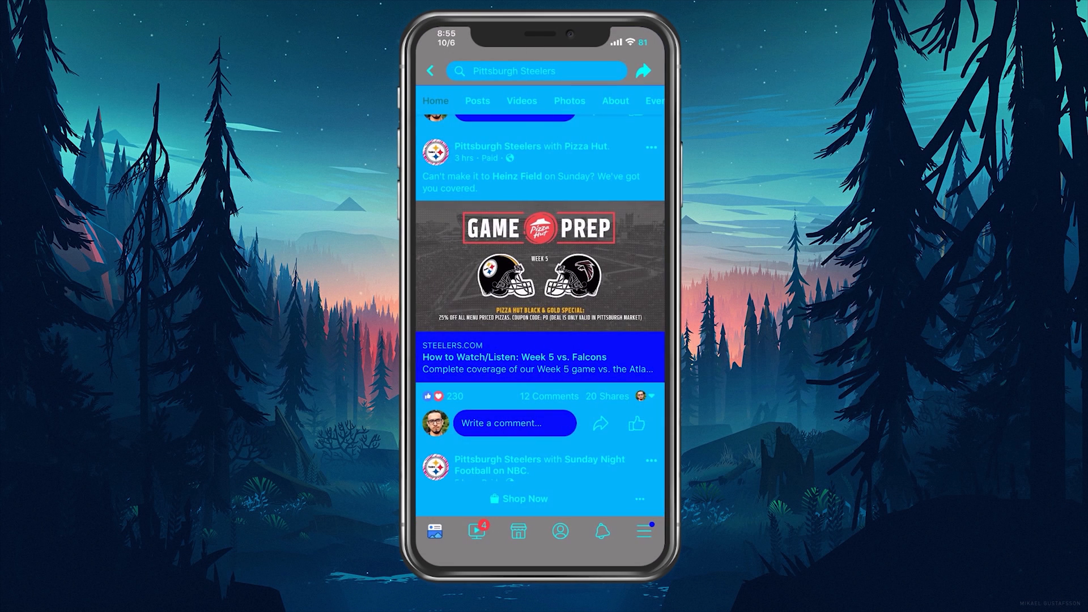
scroll("down", 3)
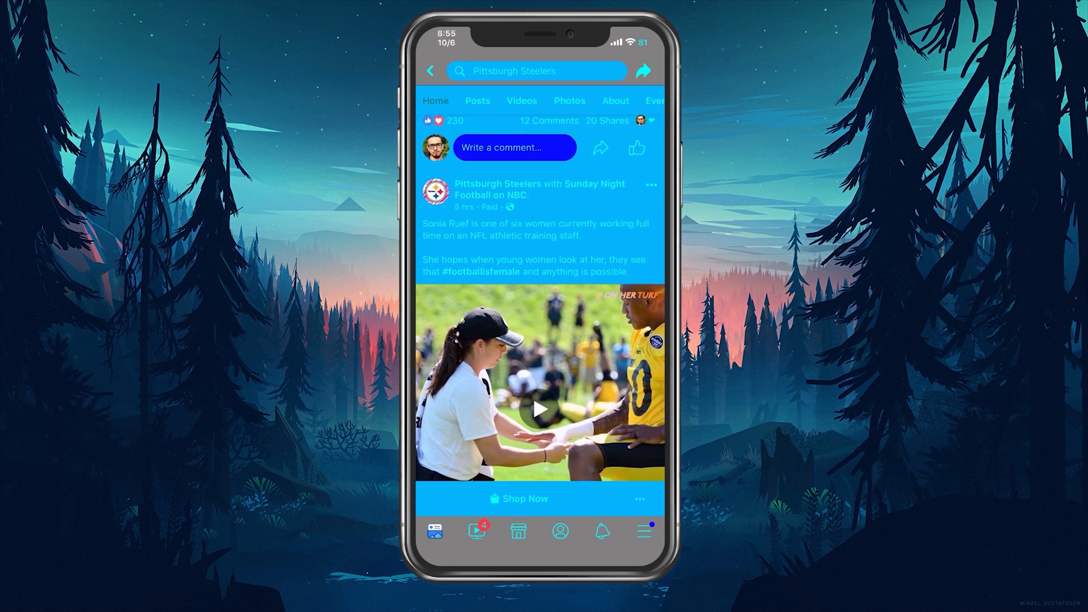
scroll("down", 3)
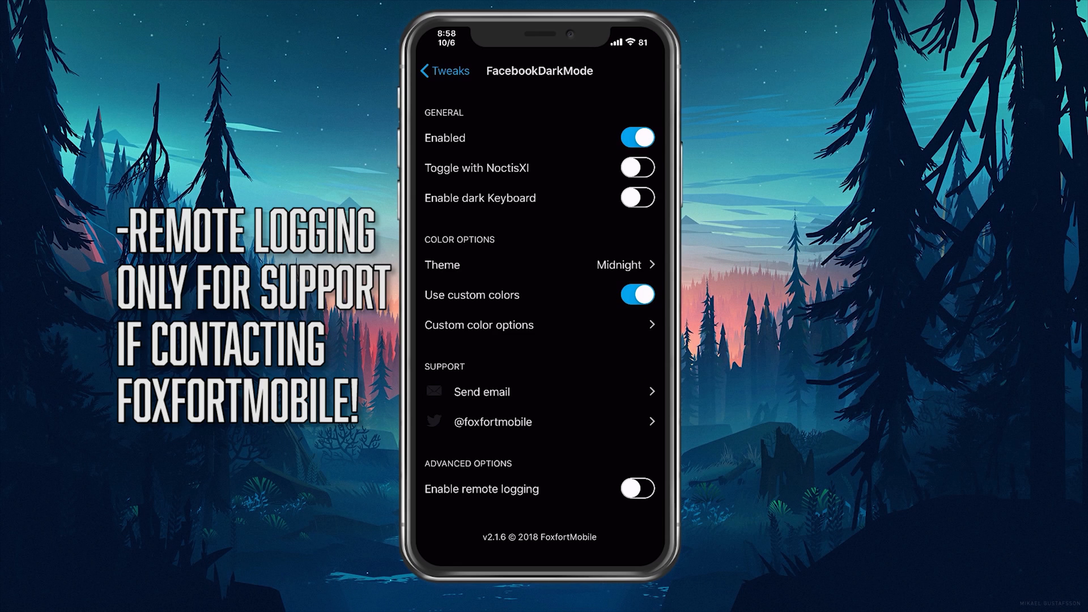
Switch off Use custom colors, leaving Midnight as the active theme
left_click(636, 294)
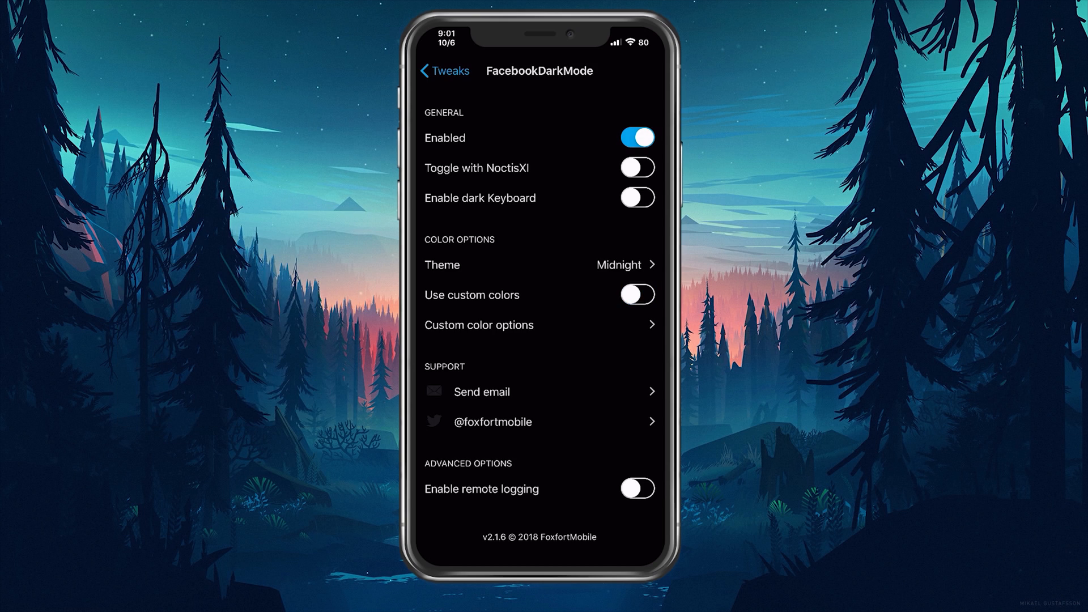